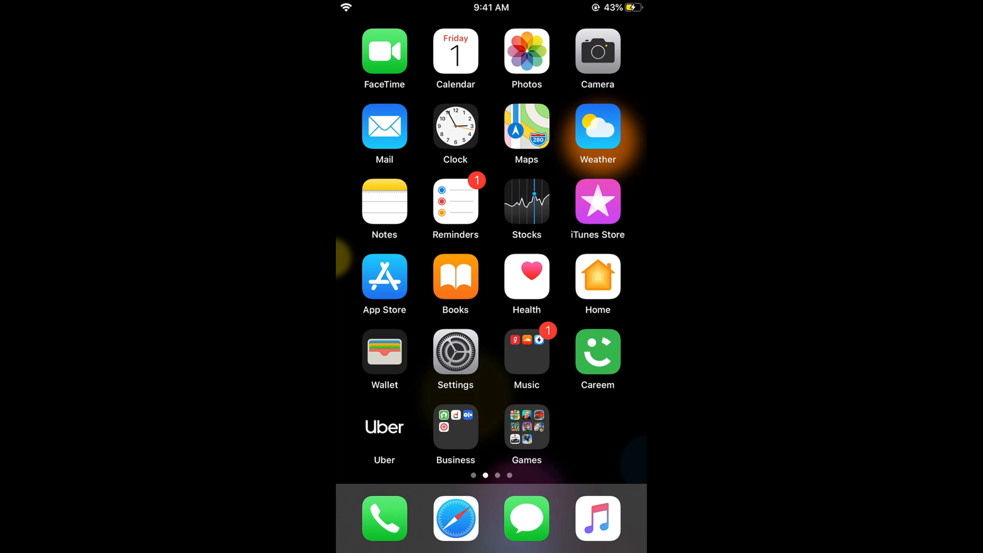
Launch Settings from the Home Screen and scroll to the General through Privacy options
{"action": "left_click", "coordinate": [455, 352]}
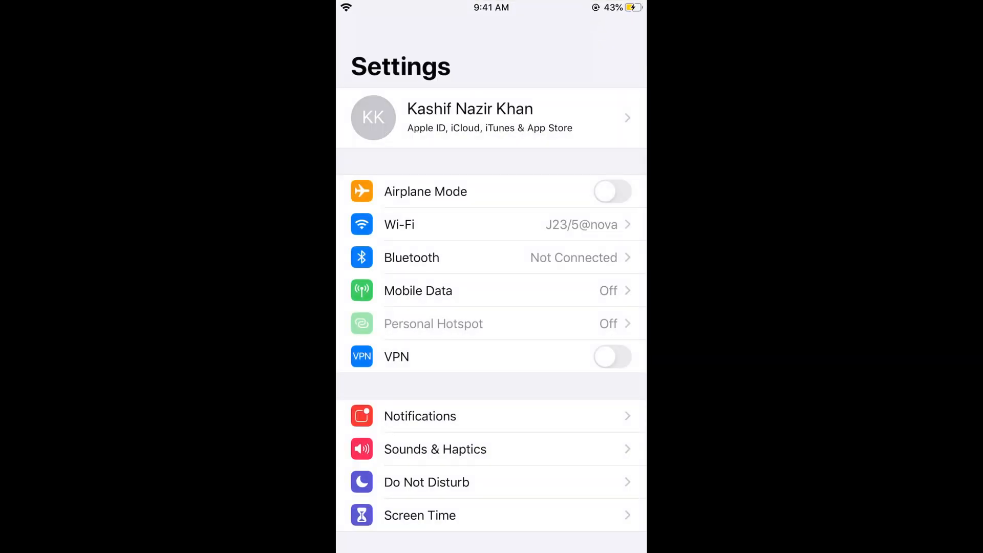
{"action": "scroll", "scroll_direction": "down", "scroll_amount": 3}
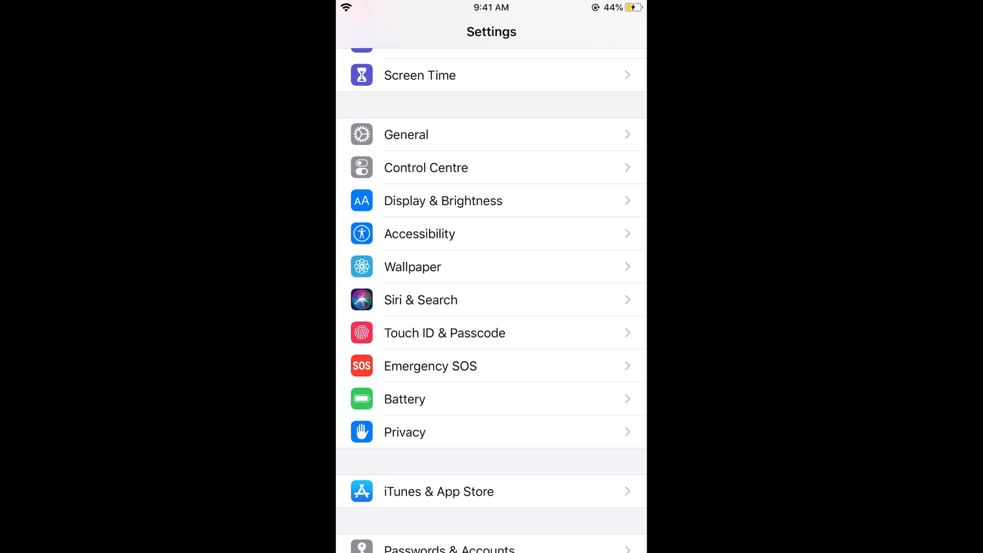
Enter Accessibility settings and scroll down to the Hearing and General sections
{"action": "left_click", "coordinate": [420, 234]}
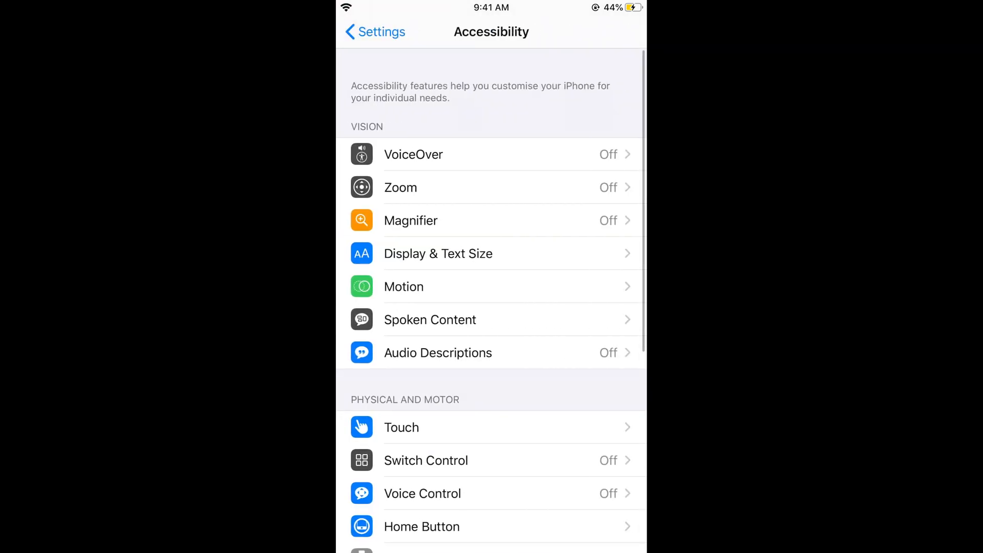
{"action": "scroll", "scroll_direction": "down", "scroll_amount": 3}
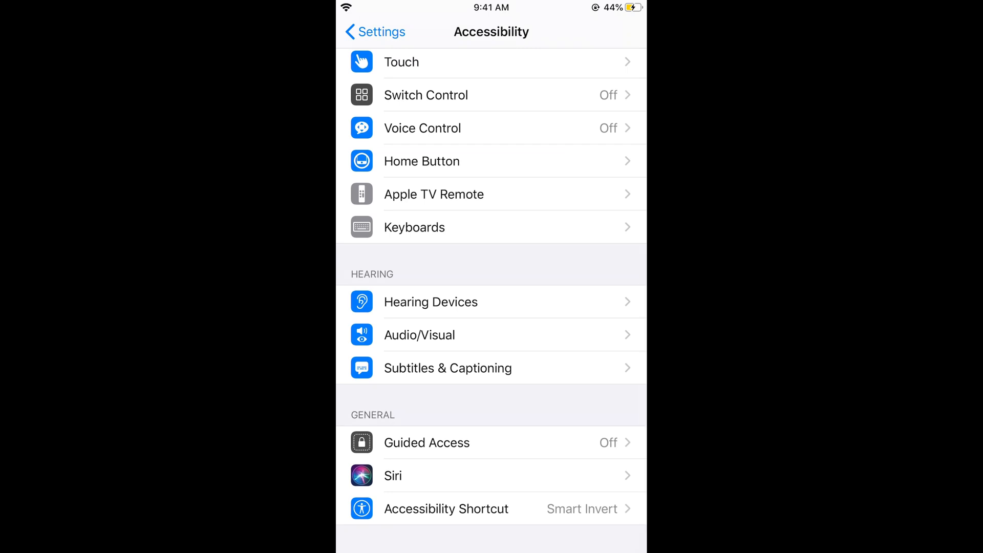
Under Hearing, go to Audio/Visual and switch LED Flash for Alerts off
{"action": "left_click", "coordinate": [418, 335]}
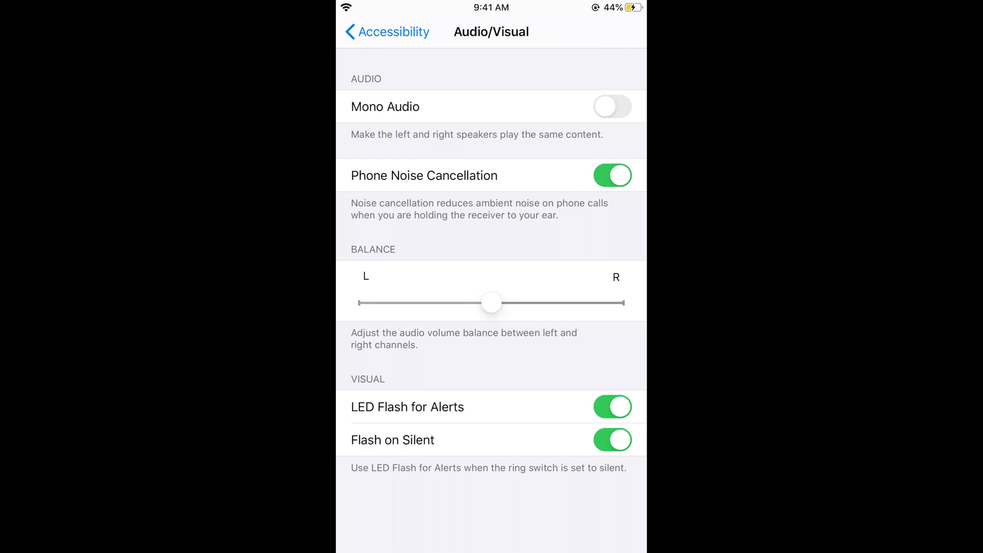
{"action": "left_click", "coordinate": [612, 406]}
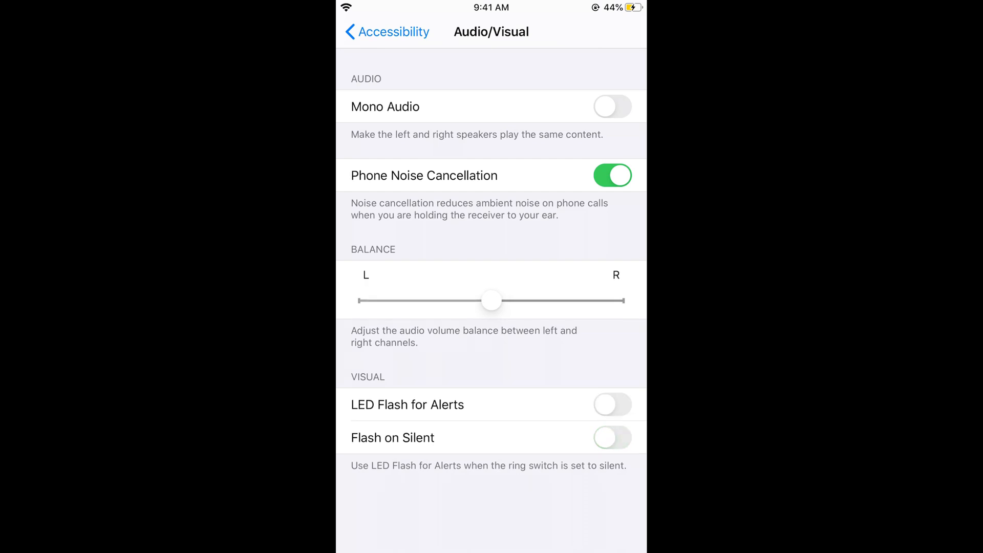